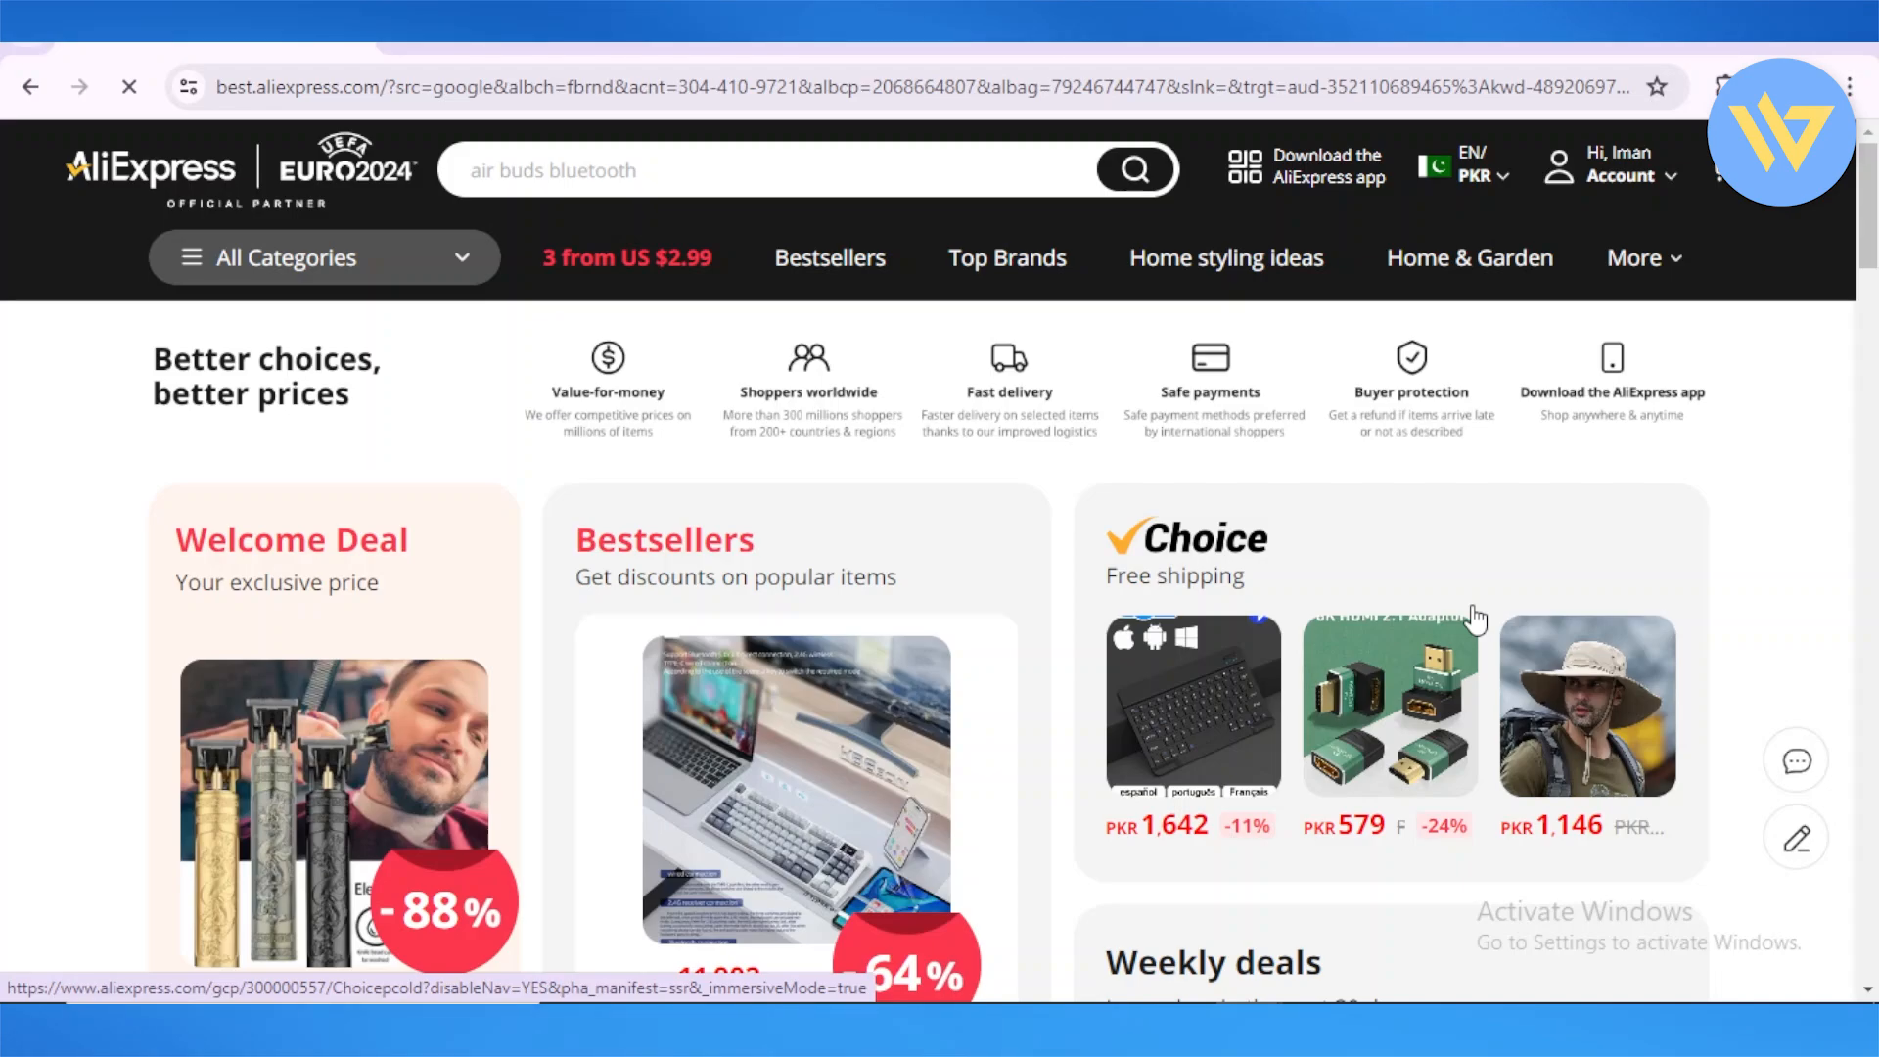
pyautogui.moveTo(1603, 187)
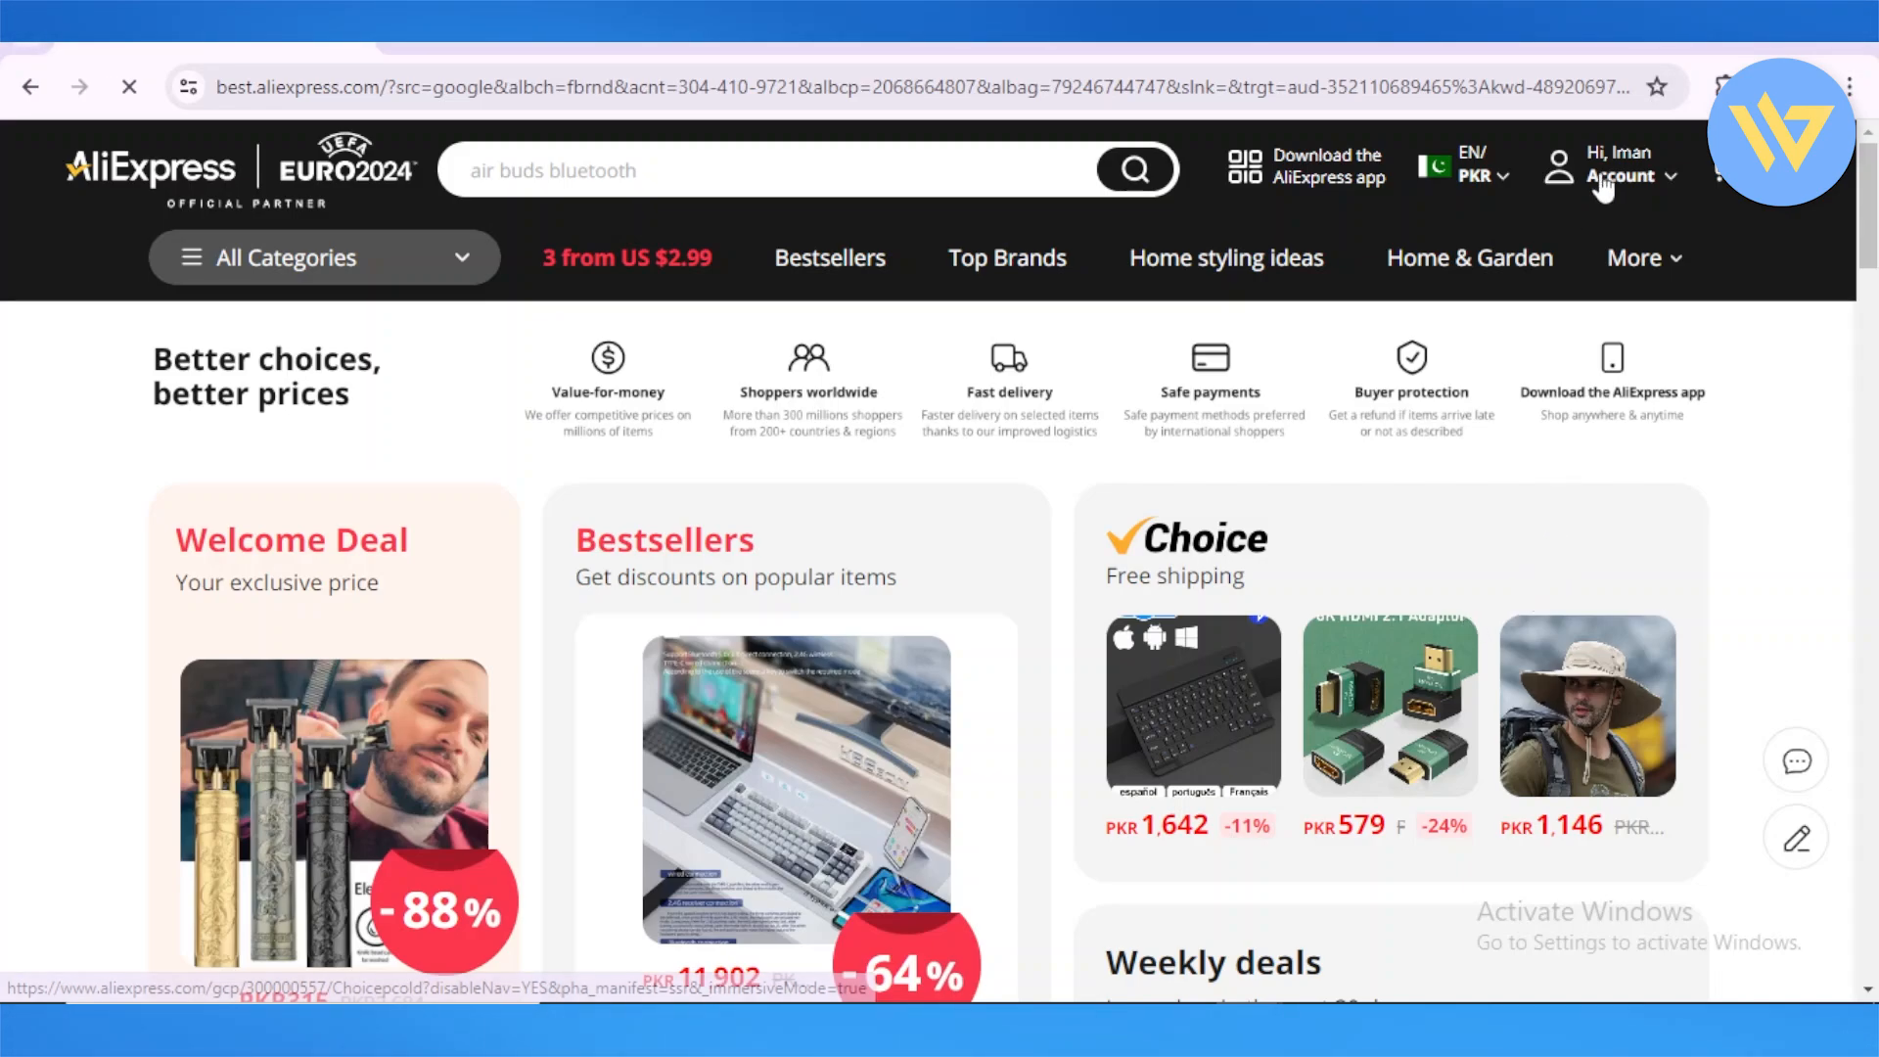
# Open the signed-in account dropdown from the AliExpress header.
pyautogui.click(1616, 167)
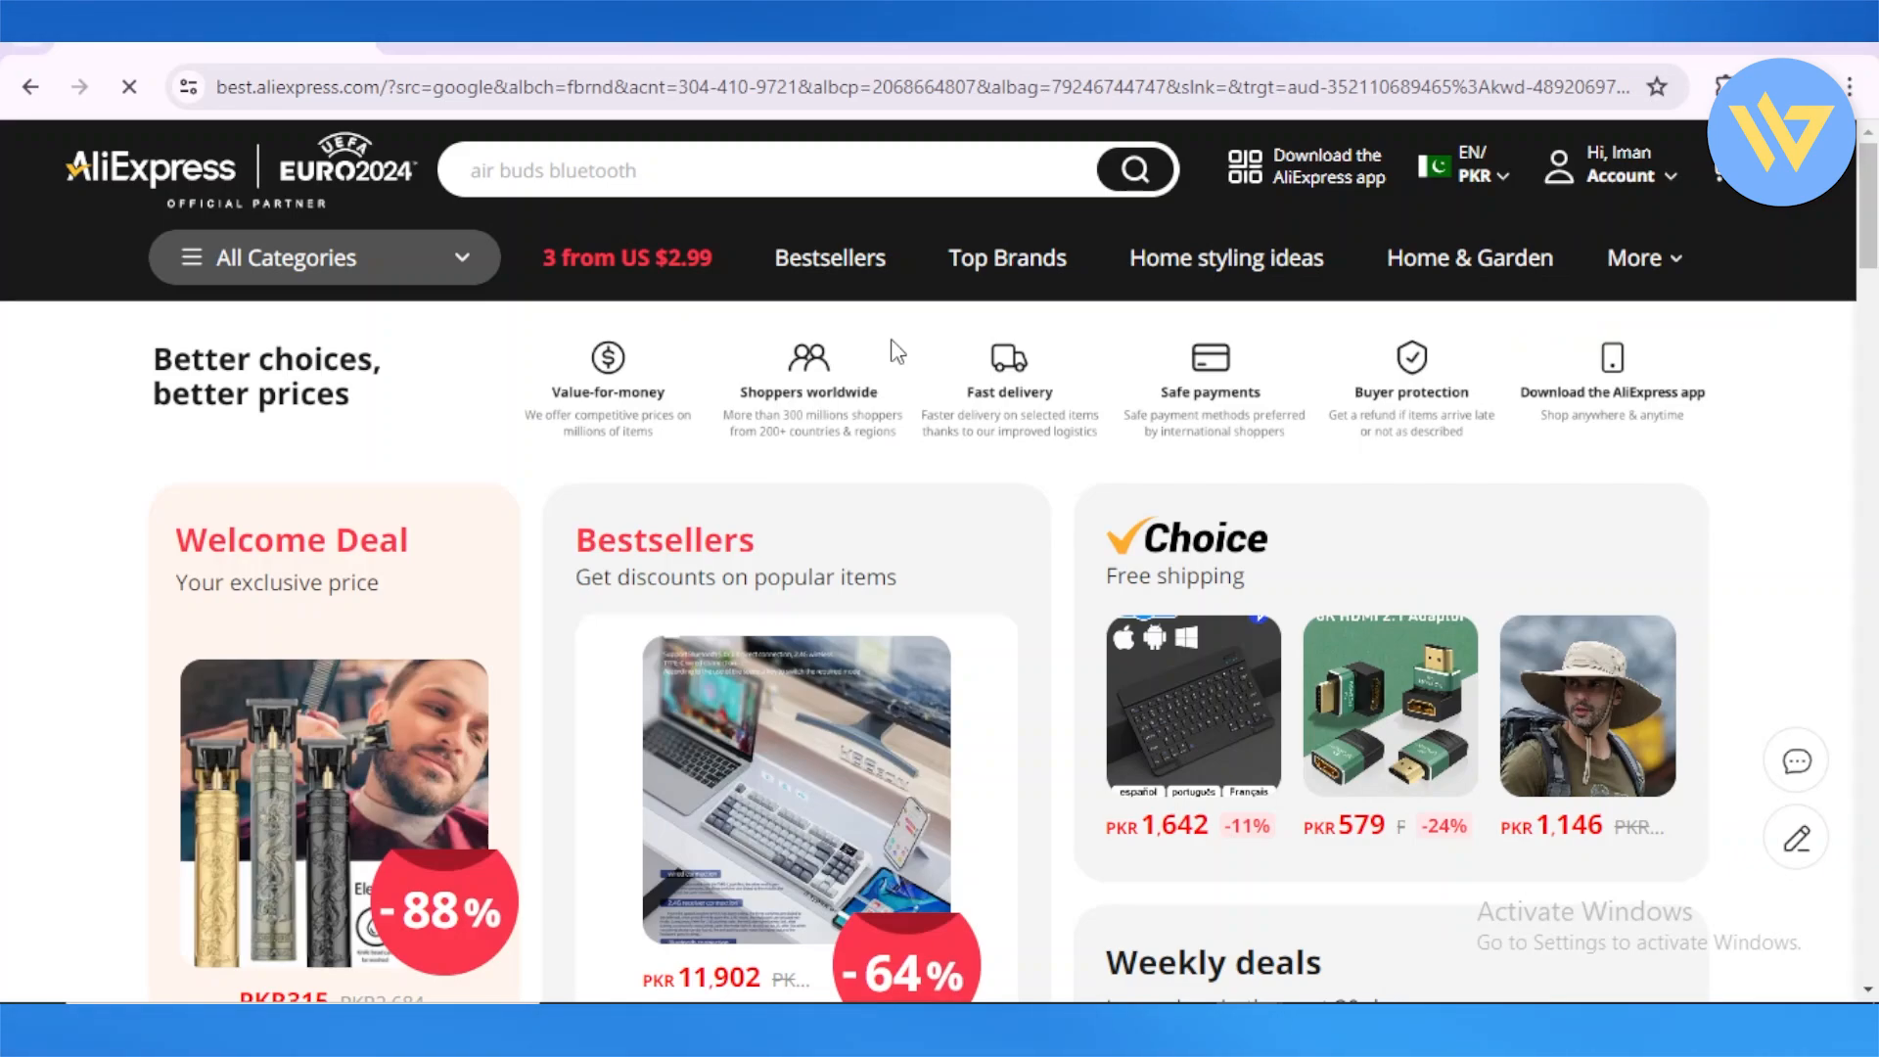
pyautogui.click(1623, 169)
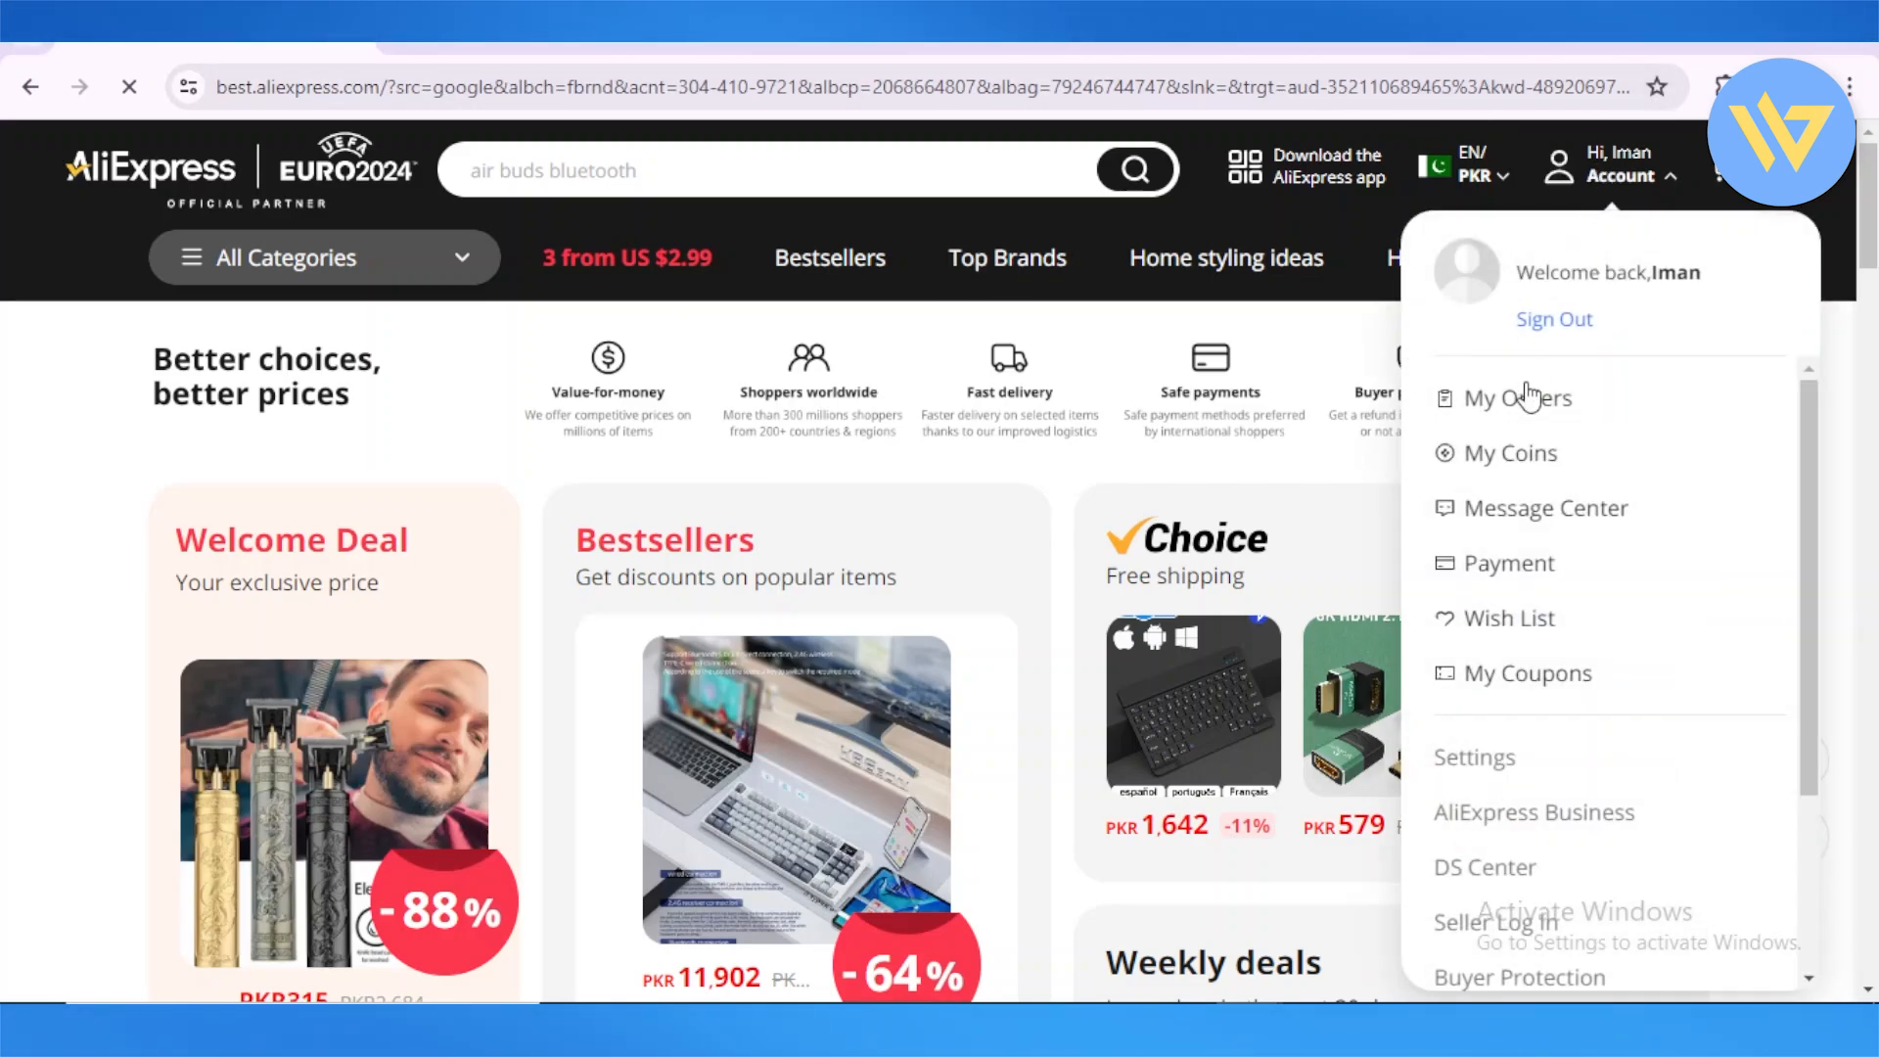
pyautogui.moveTo(1516, 398)
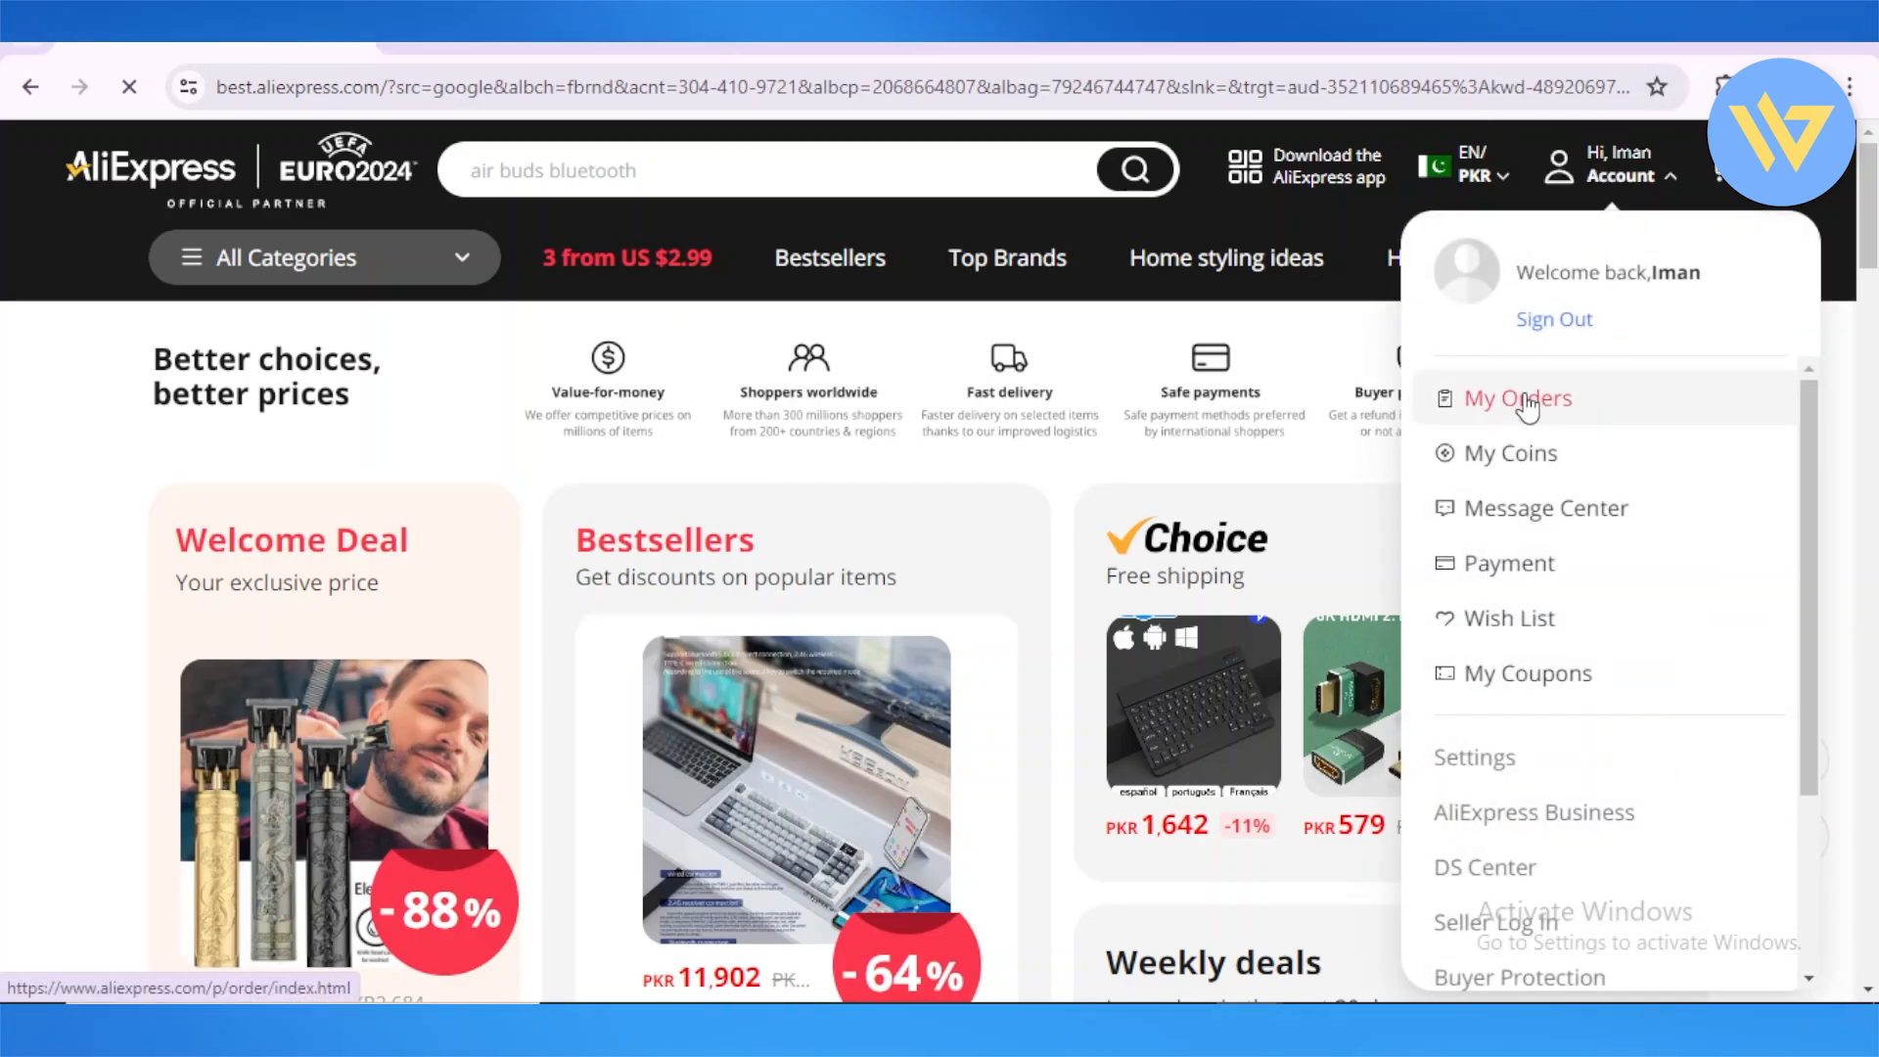
# Choose 'My Orders' to show last year's orders, currently empty.
pyautogui.click(1517, 398)
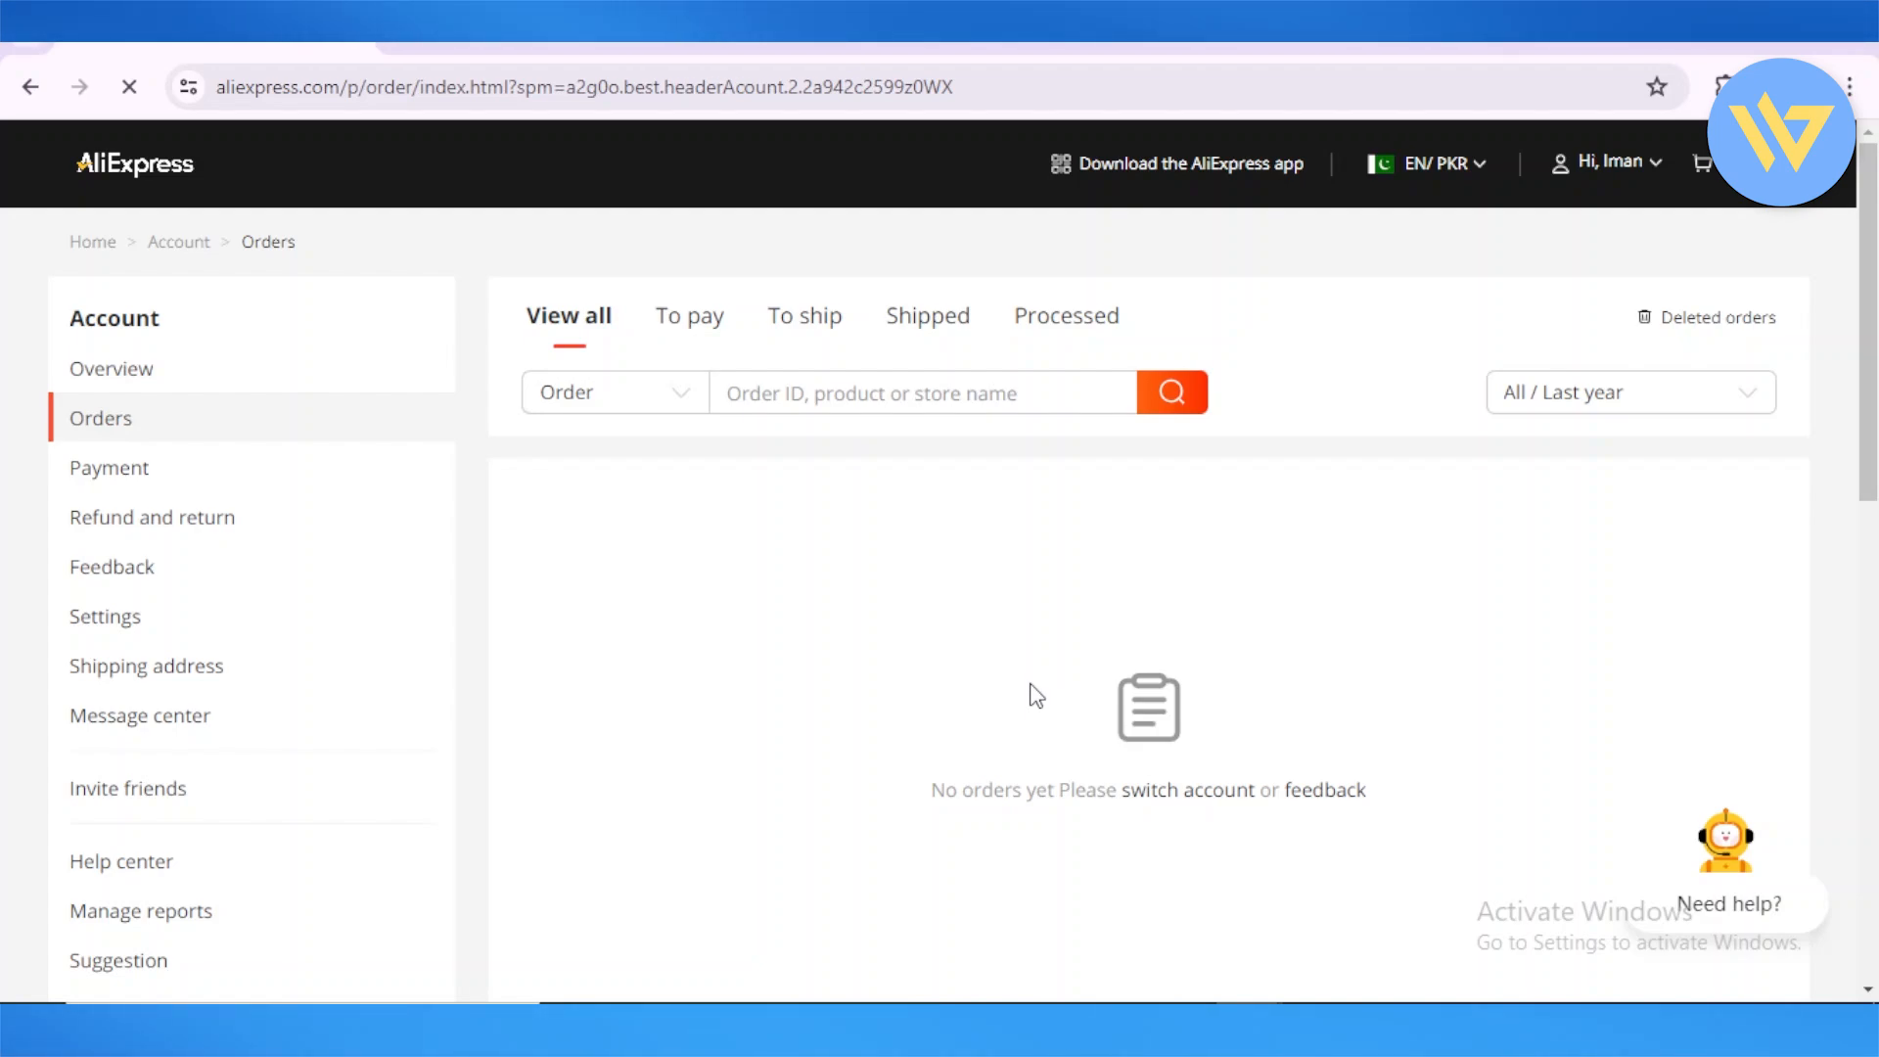
pyautogui.moveTo(1040, 696)
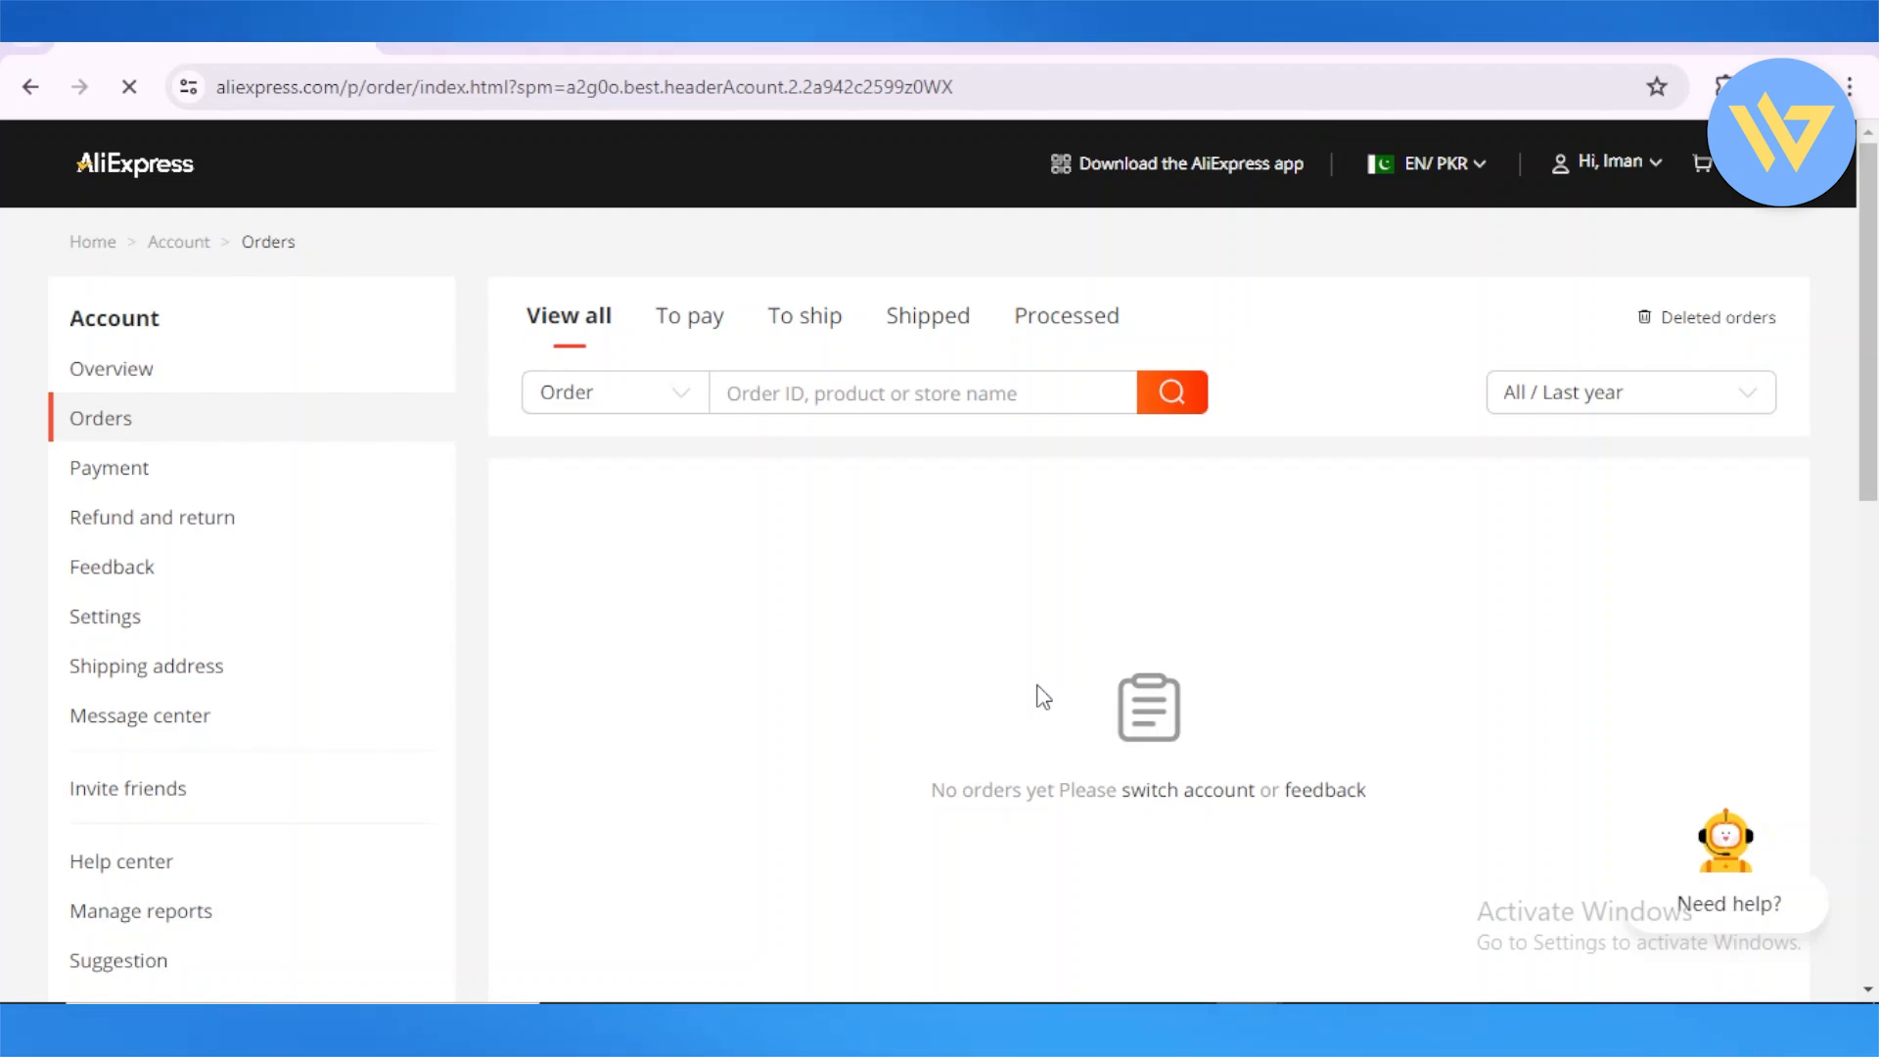
pyautogui.moveTo(468, 516)
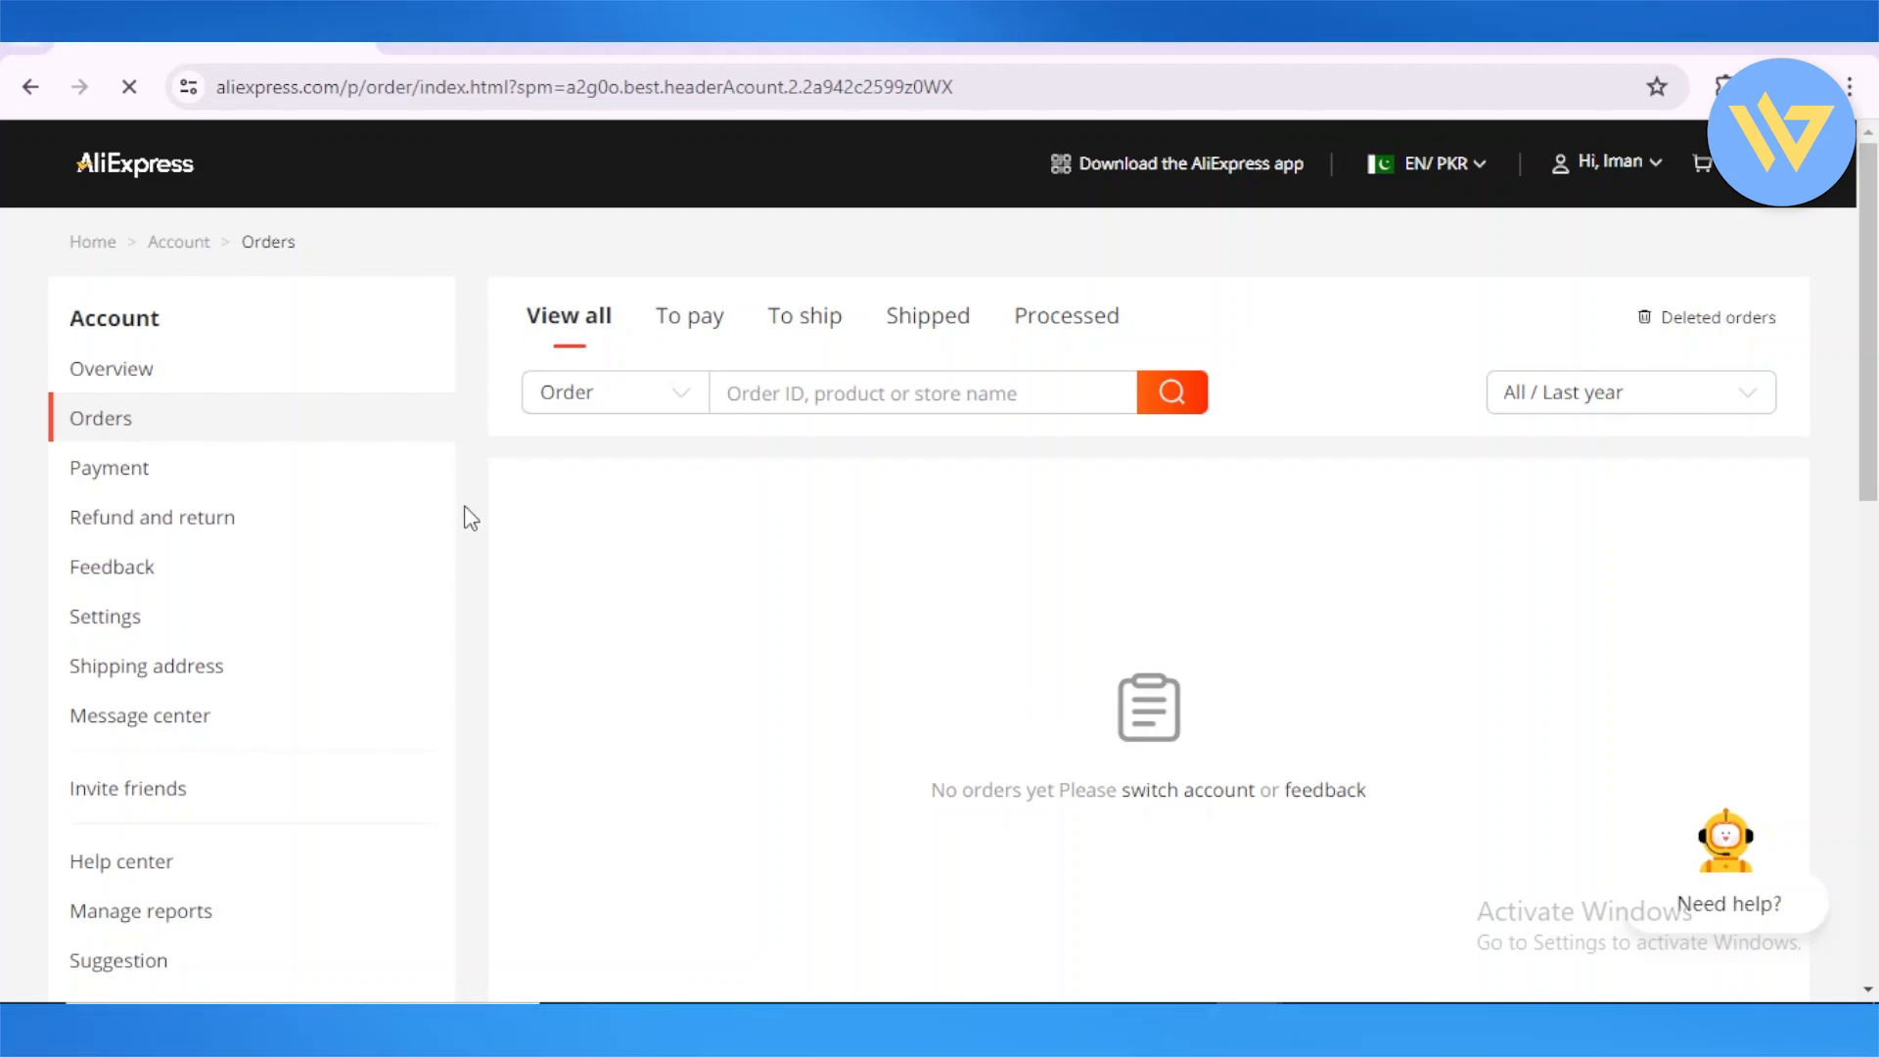
pyautogui.moveTo(701, 581)
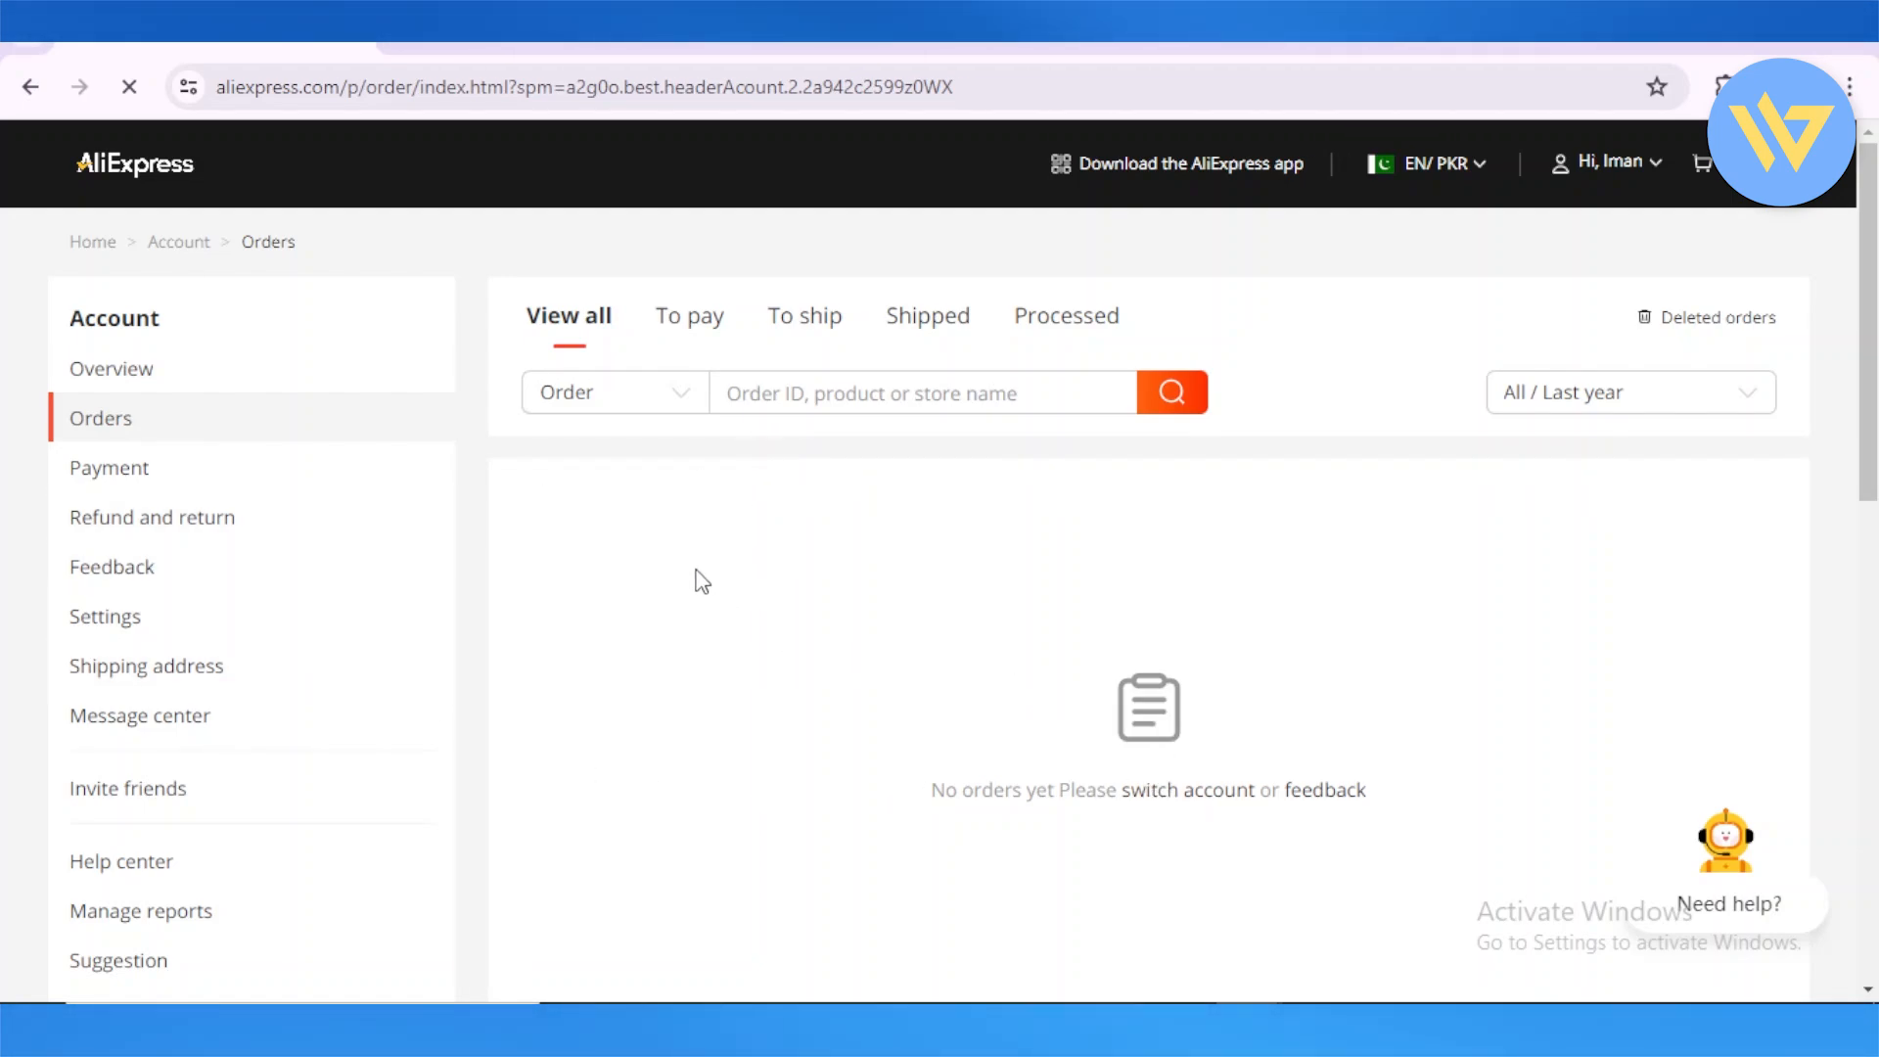
pyautogui.moveTo(773, 799)
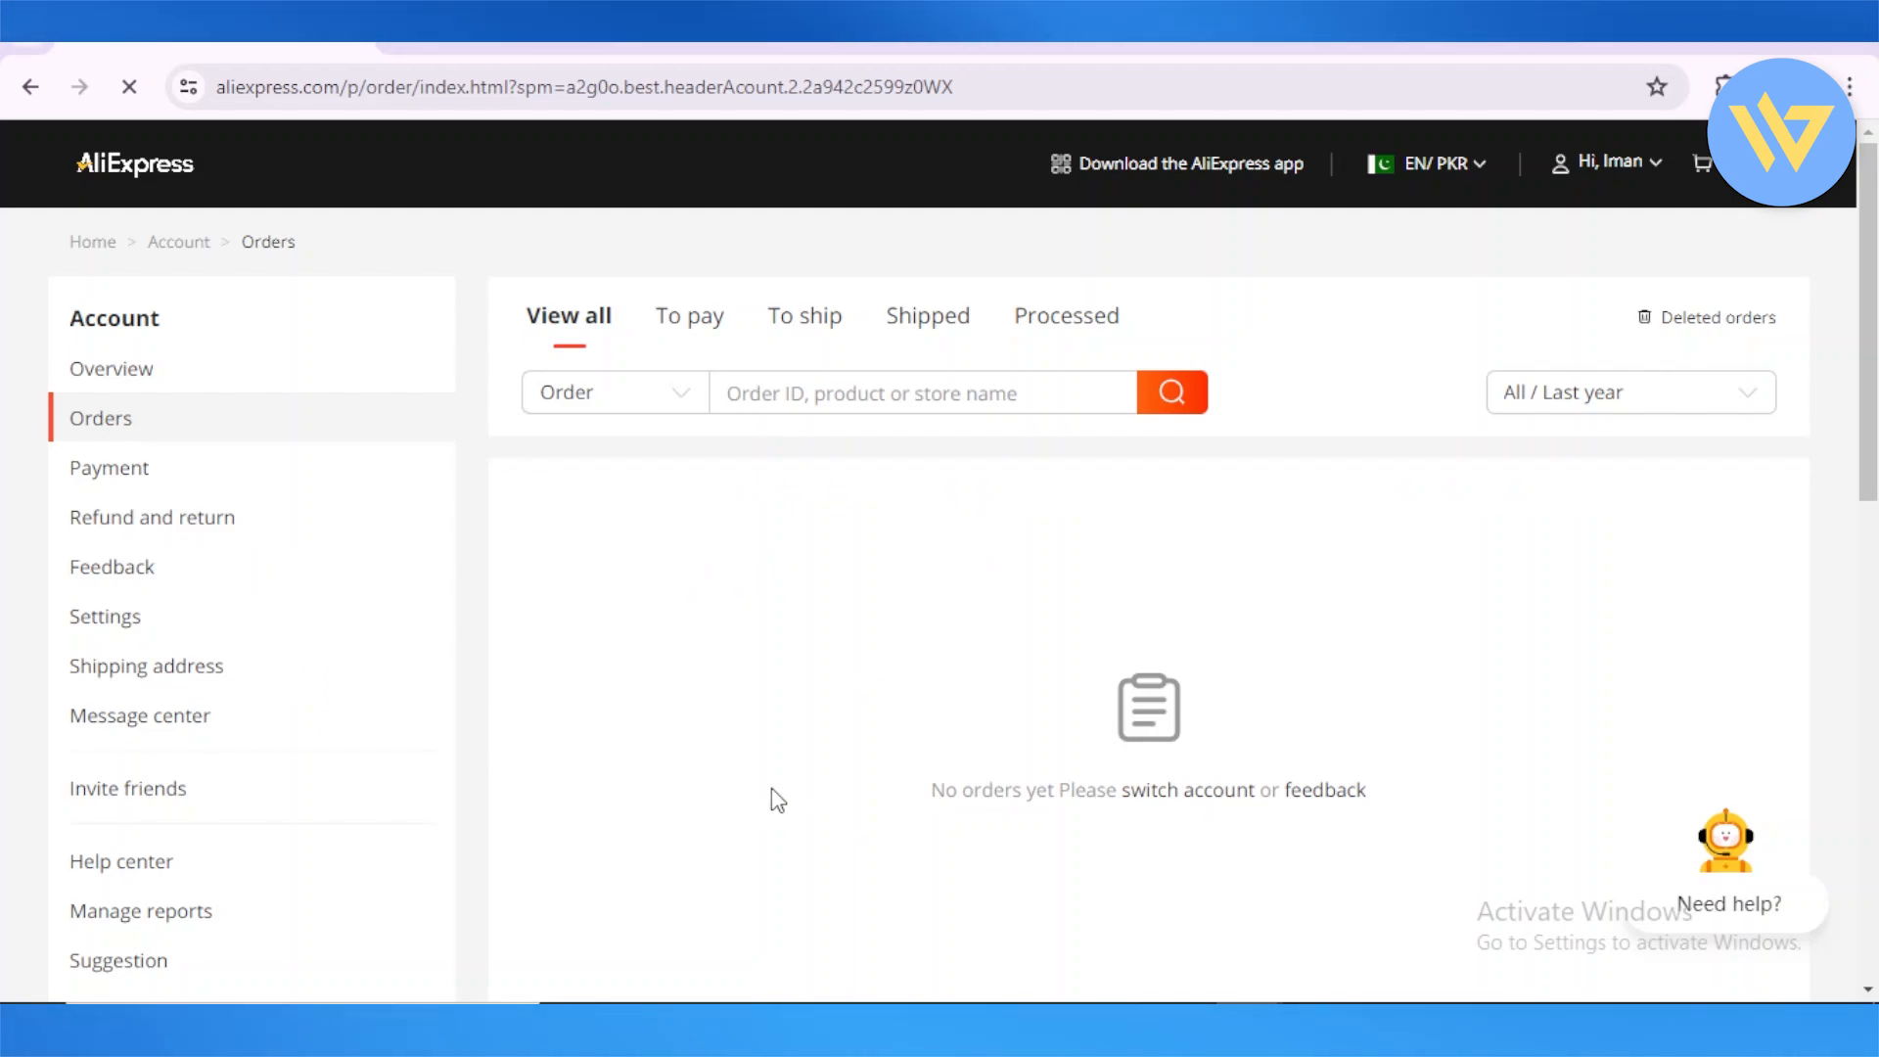
pyautogui.moveTo(1157, 534)
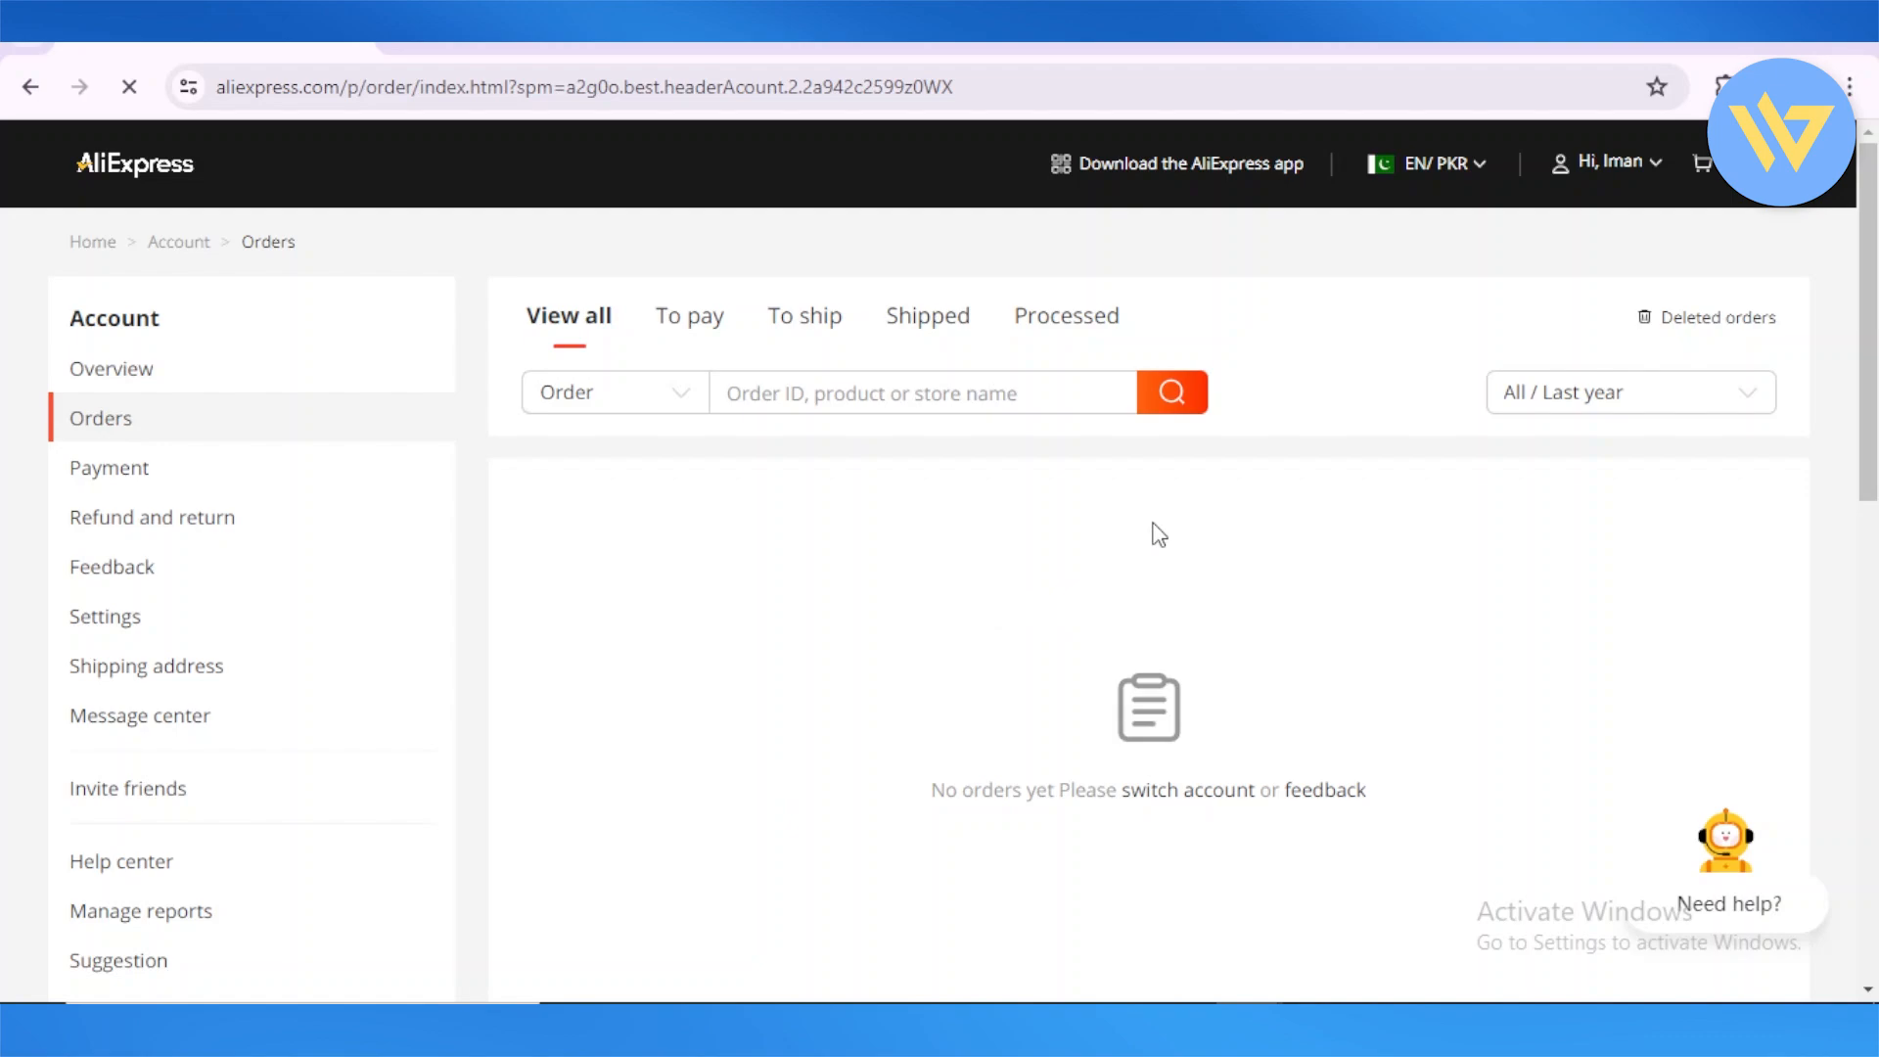
pyautogui.moveTo(1174, 518)
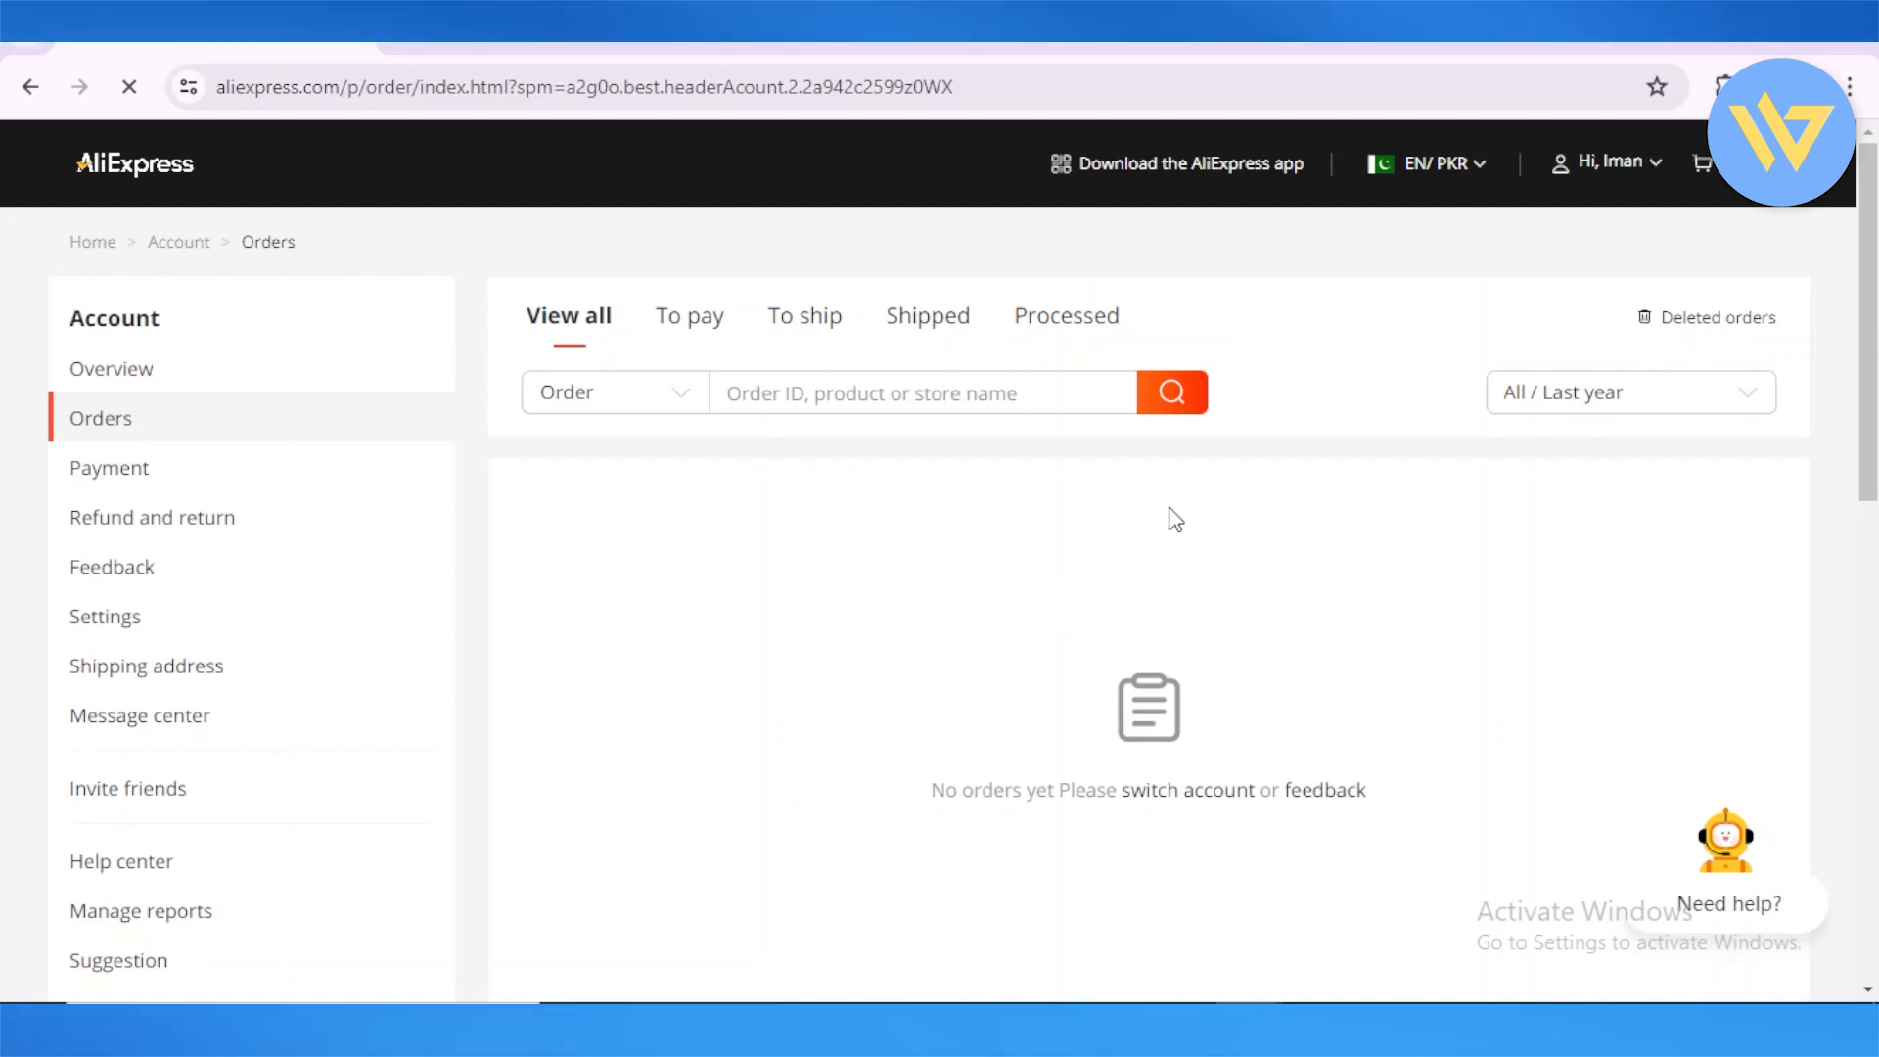